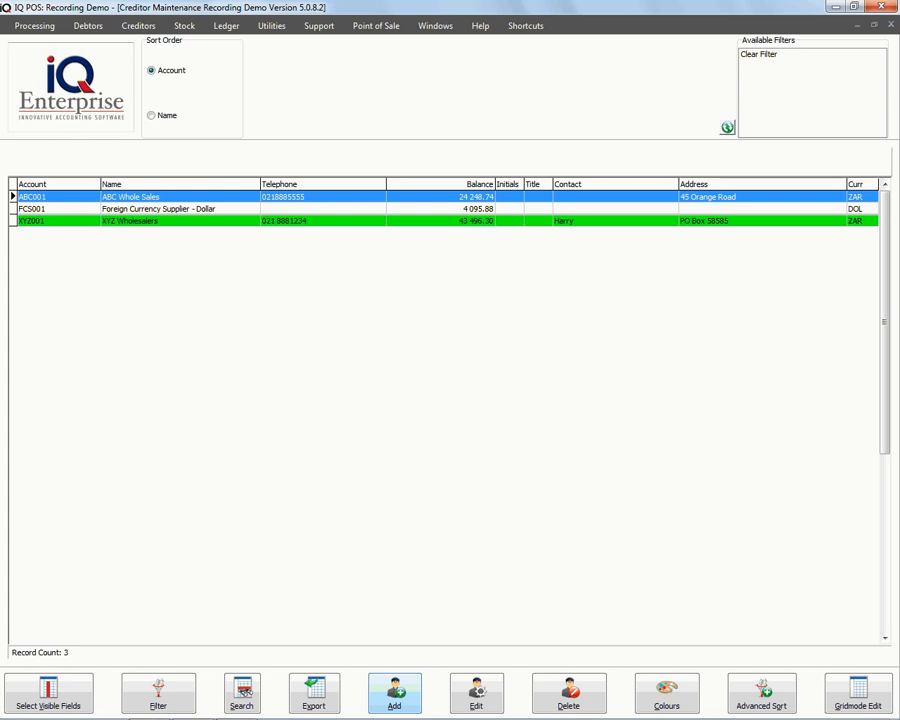
- Start a new creditor record from the creditor list
left_click(394, 692)
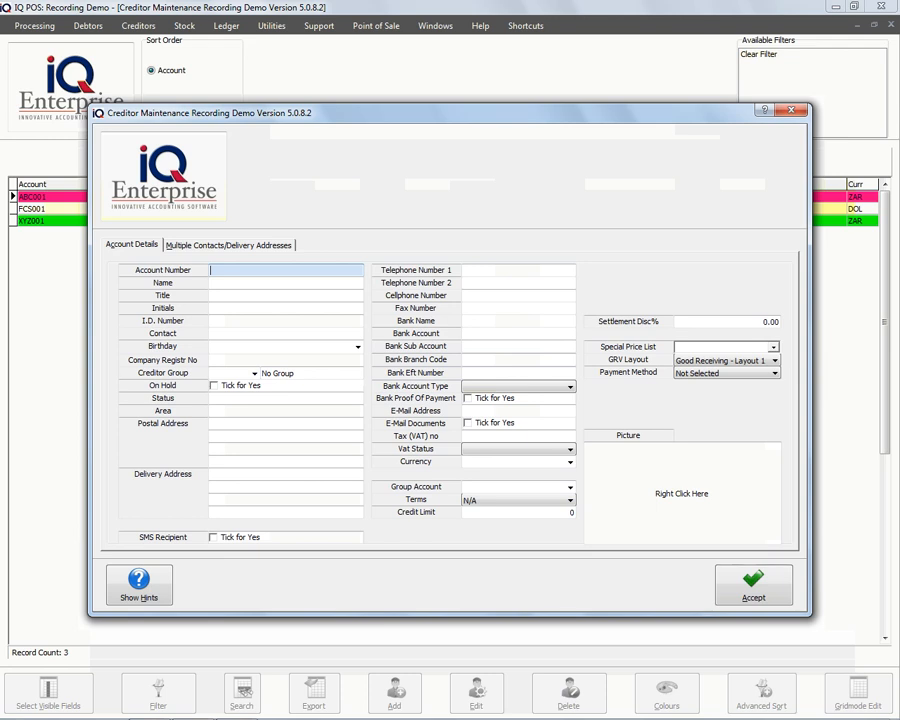
- Enter account STAR001, name Star Wholesalers and title Mr for the new creditor
type("STAR001")
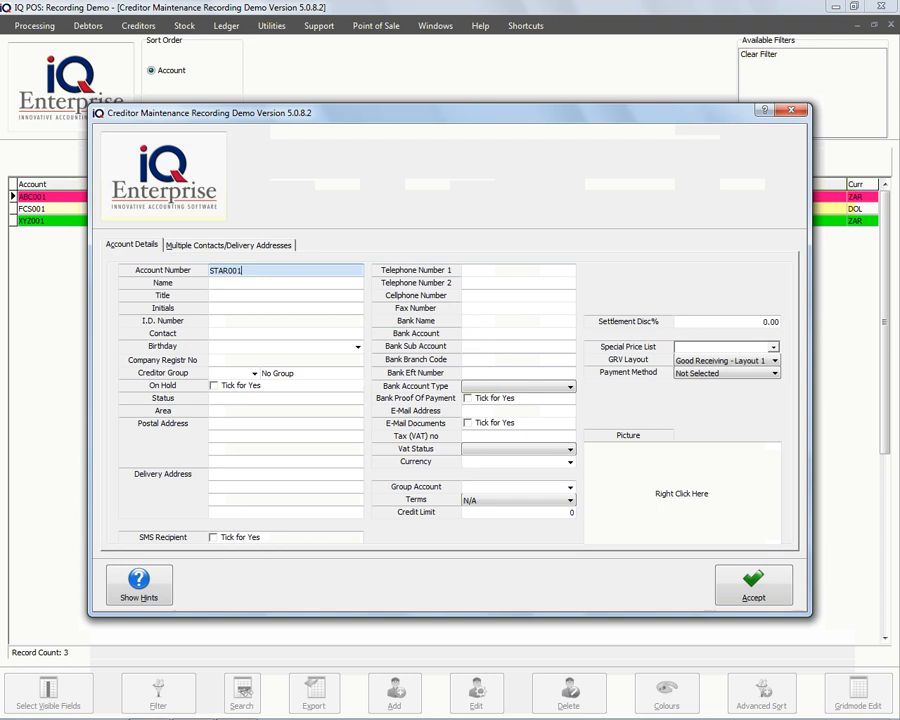
left_click(285, 283)
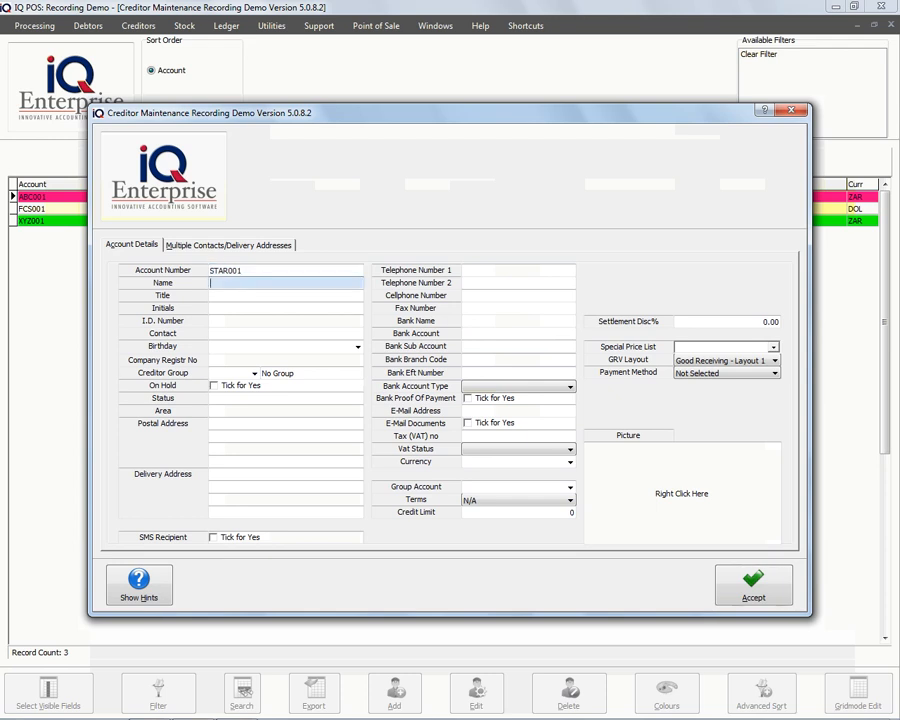
type("Star")
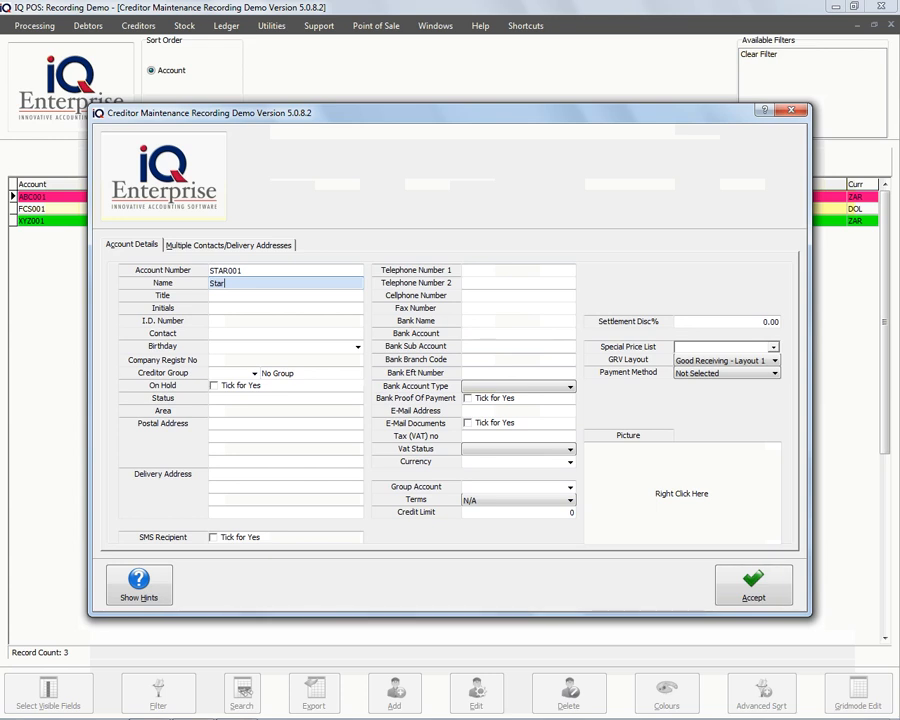
type("Wholesalers")
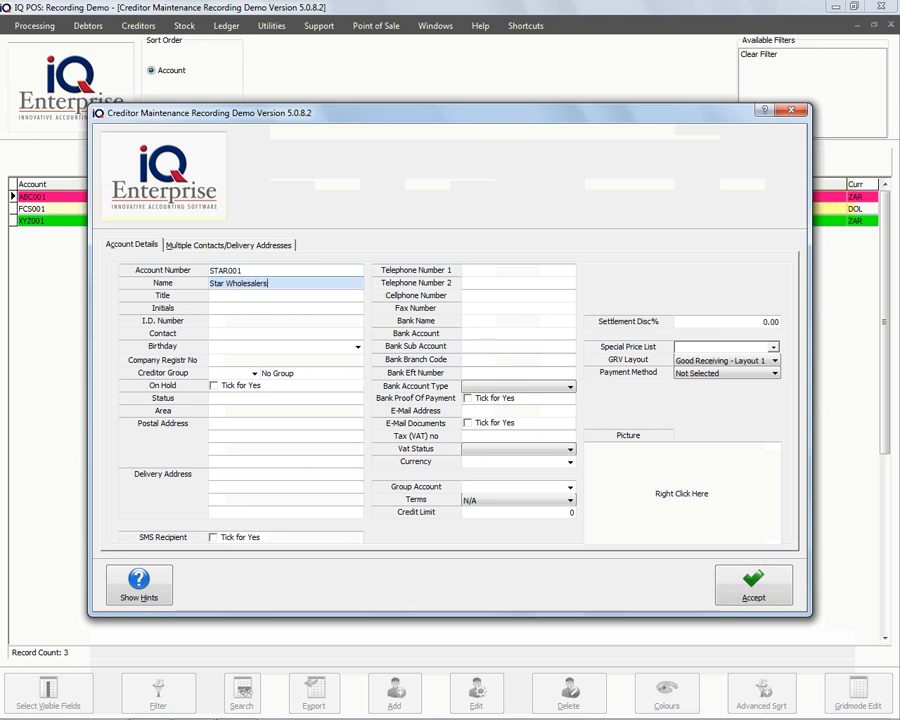
left_click(285, 295)
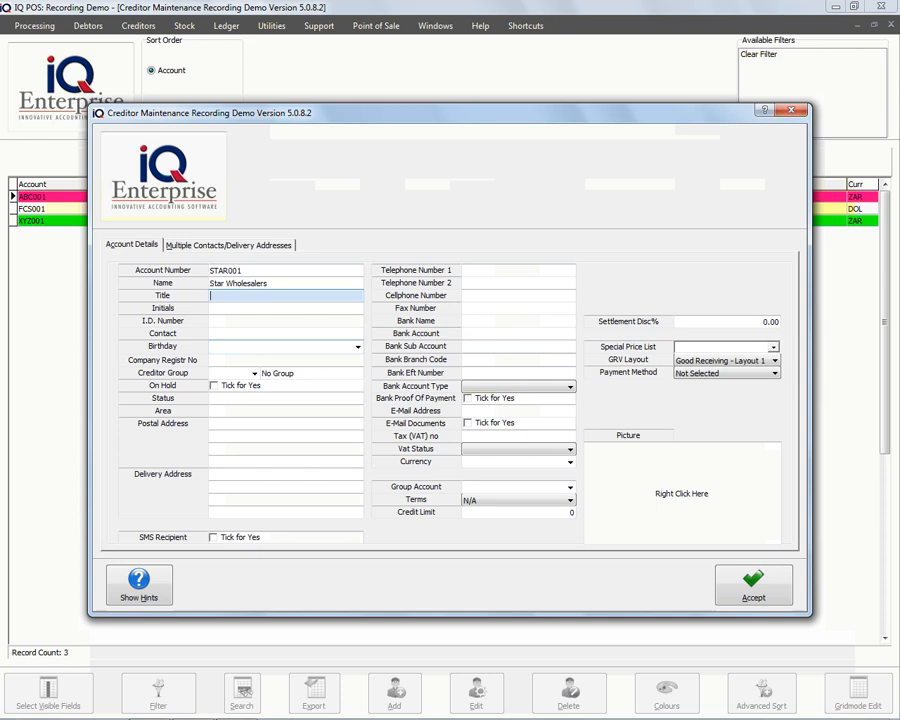
type("m")
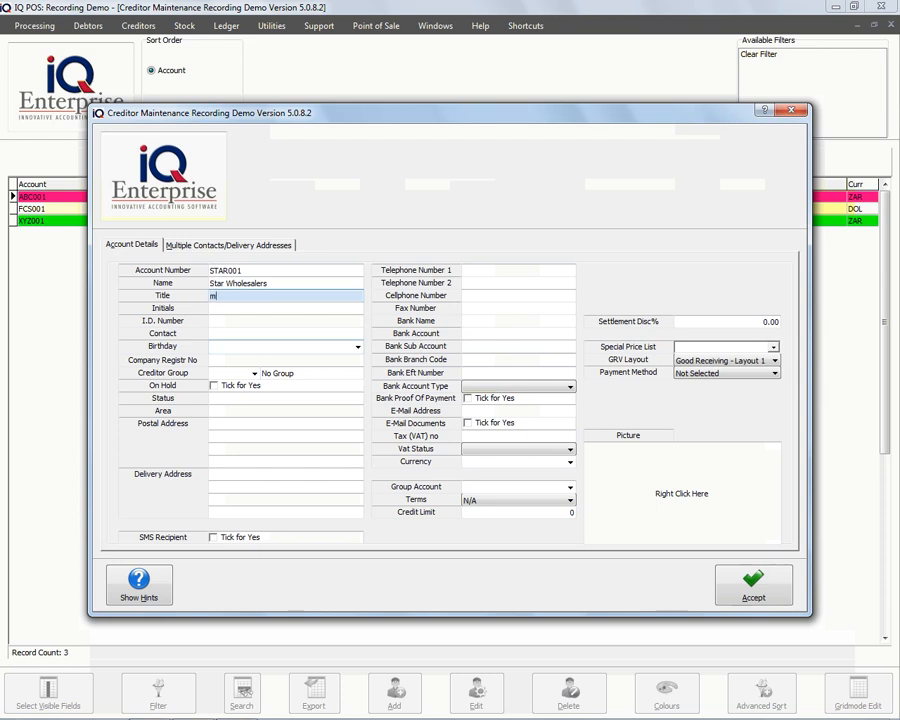
type("r")
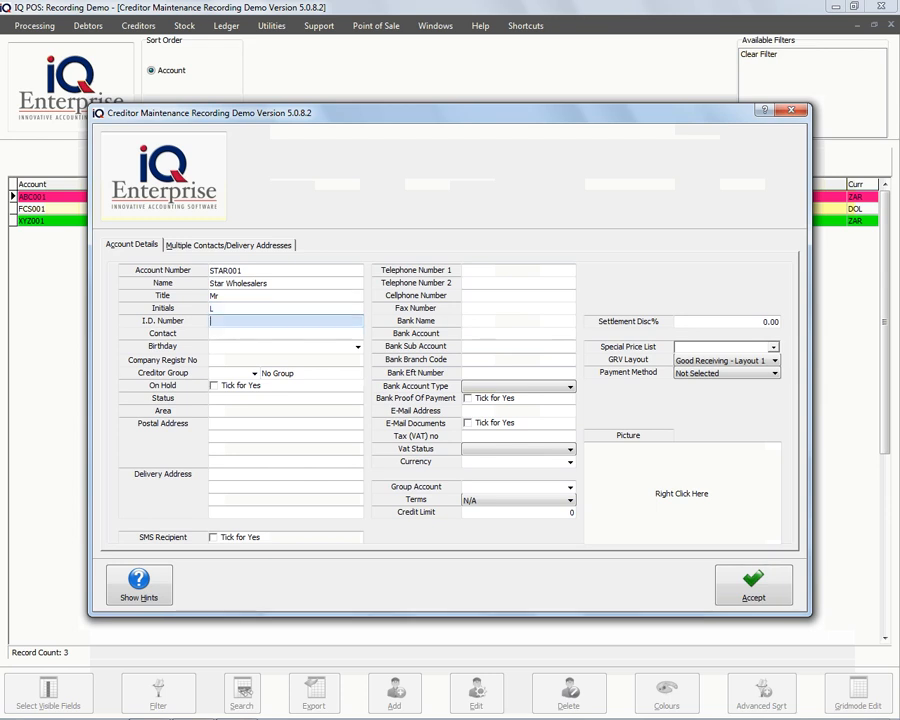
left_click(287, 333)
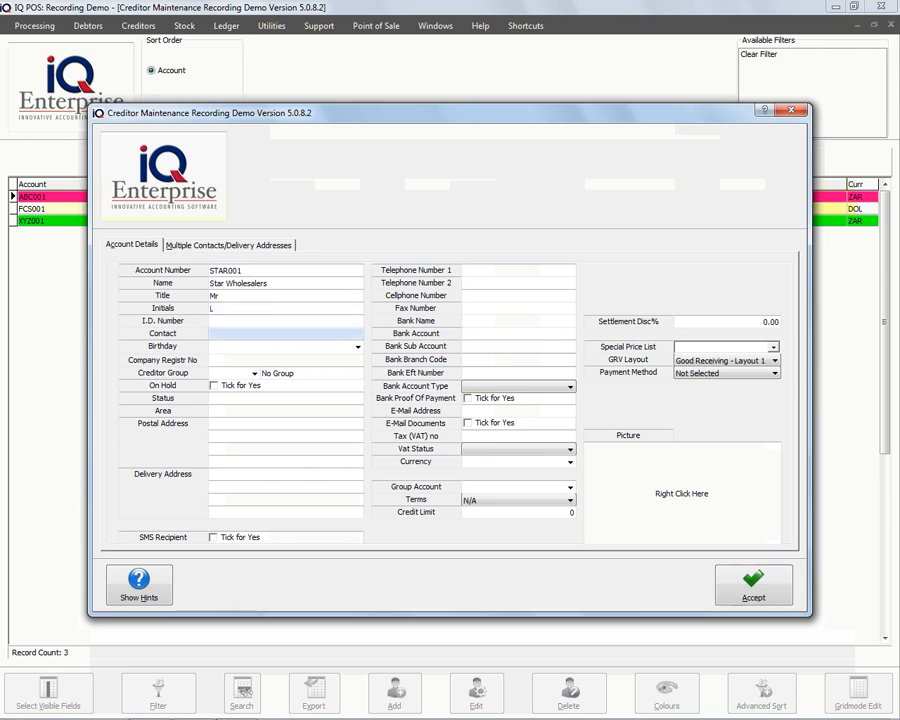
type("P")
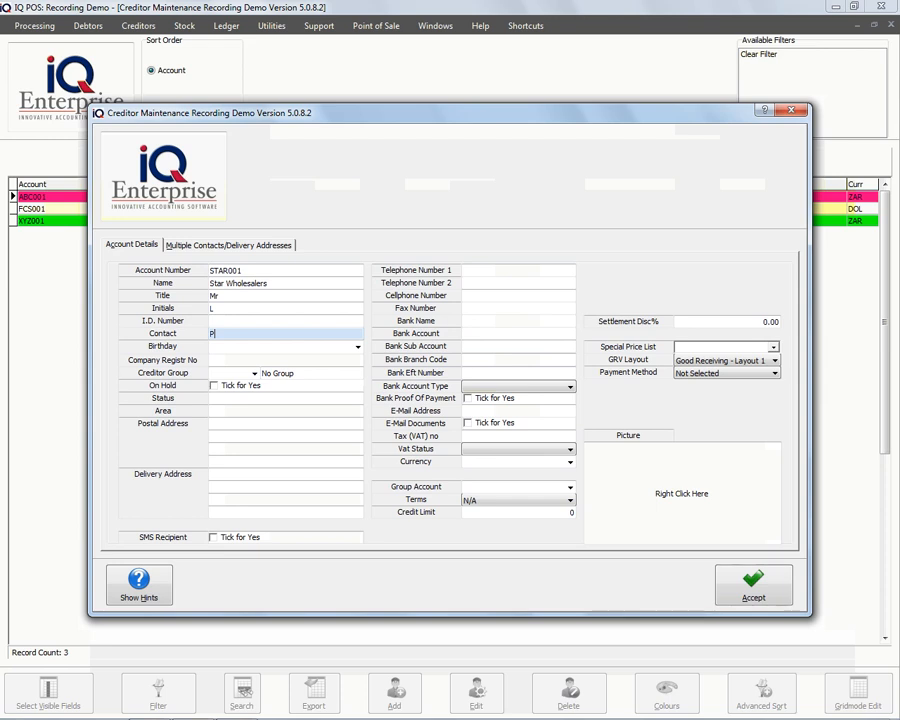
type("etra")
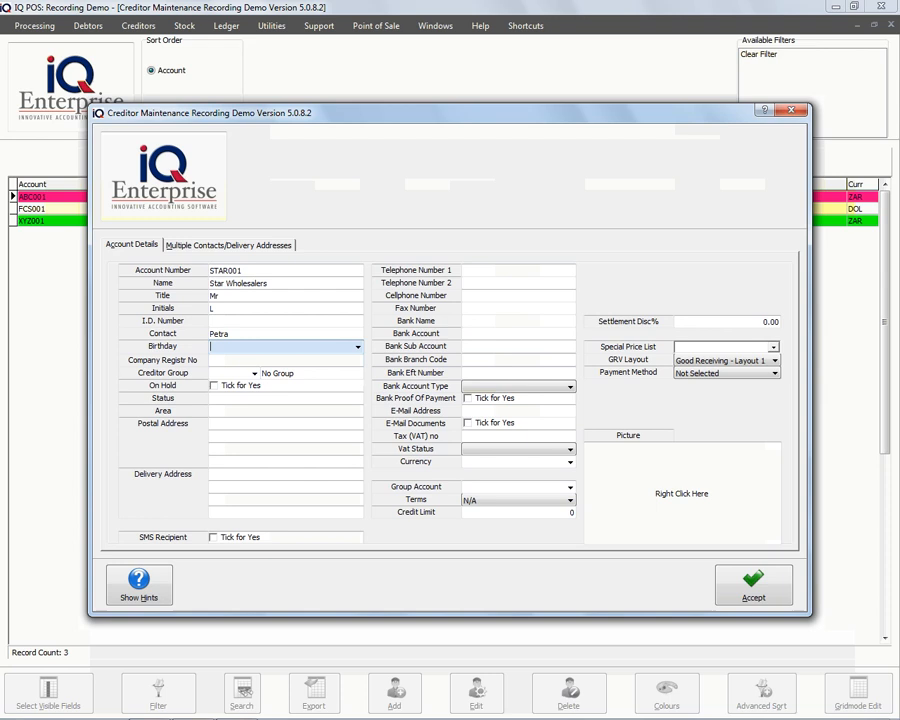
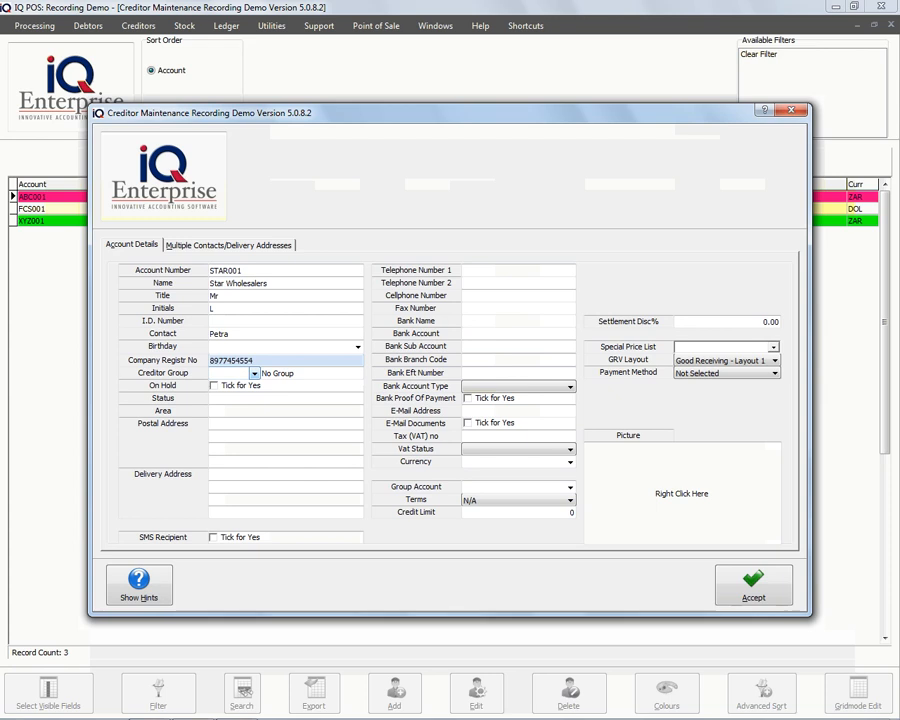
left_click(254, 373)
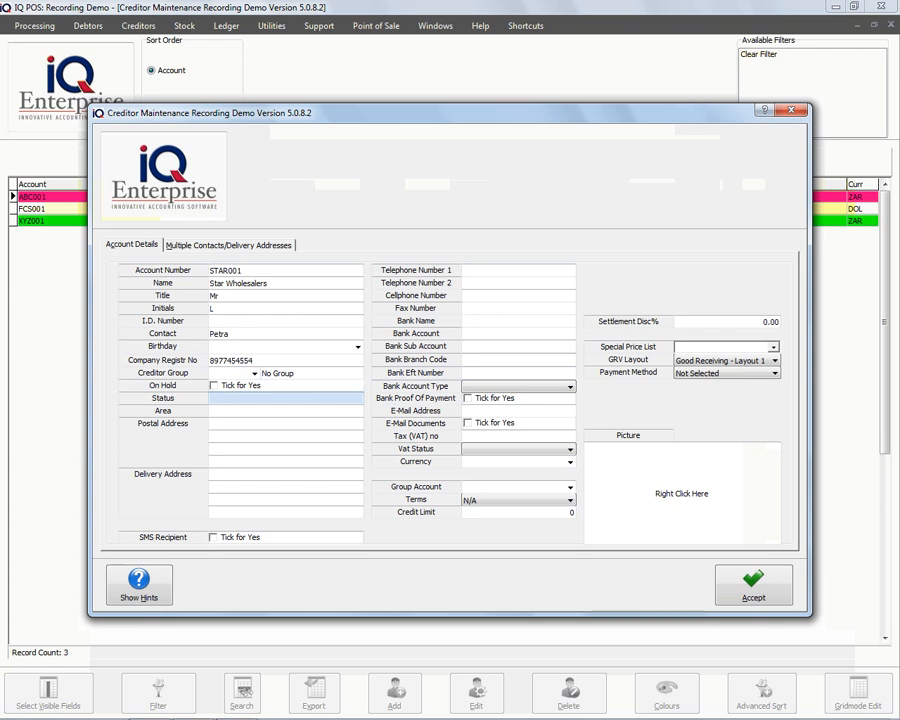
- Enter status S and area CPT, reaching the postal address field
type("s")
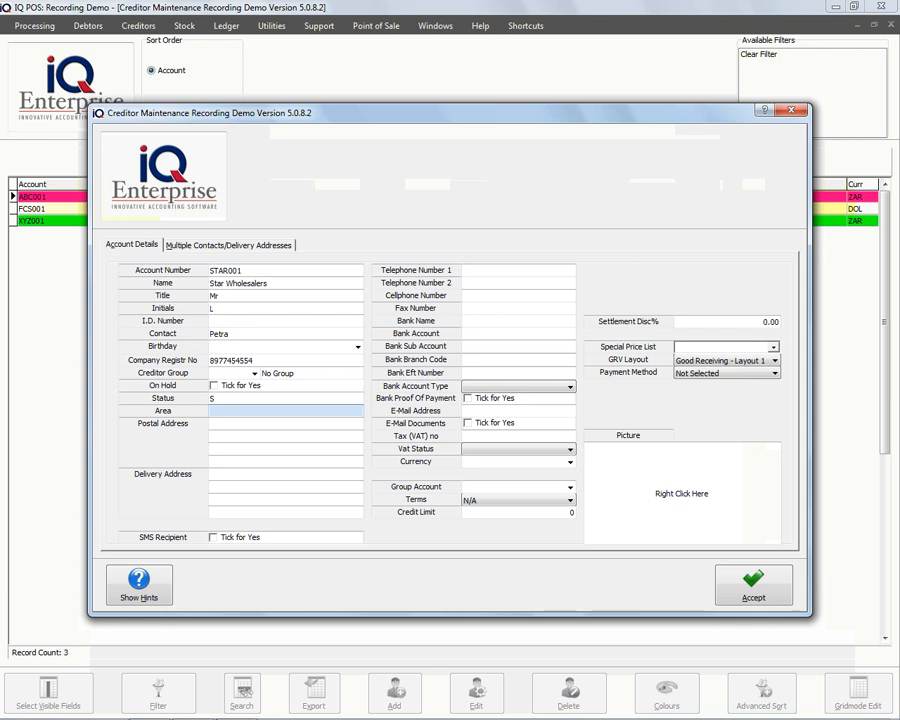
type("CPT")
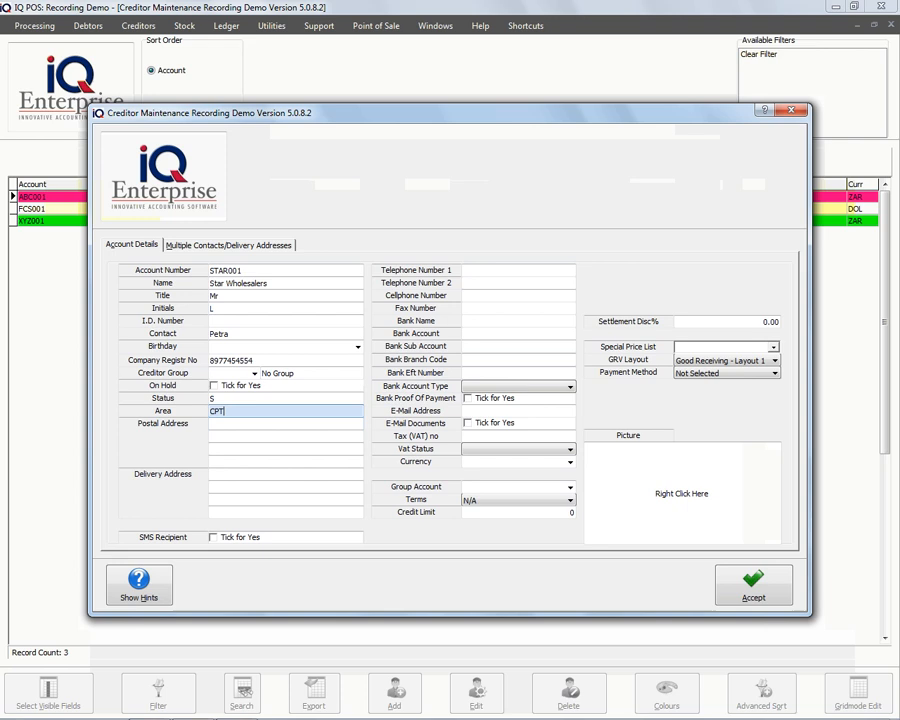
left_click(285, 423)
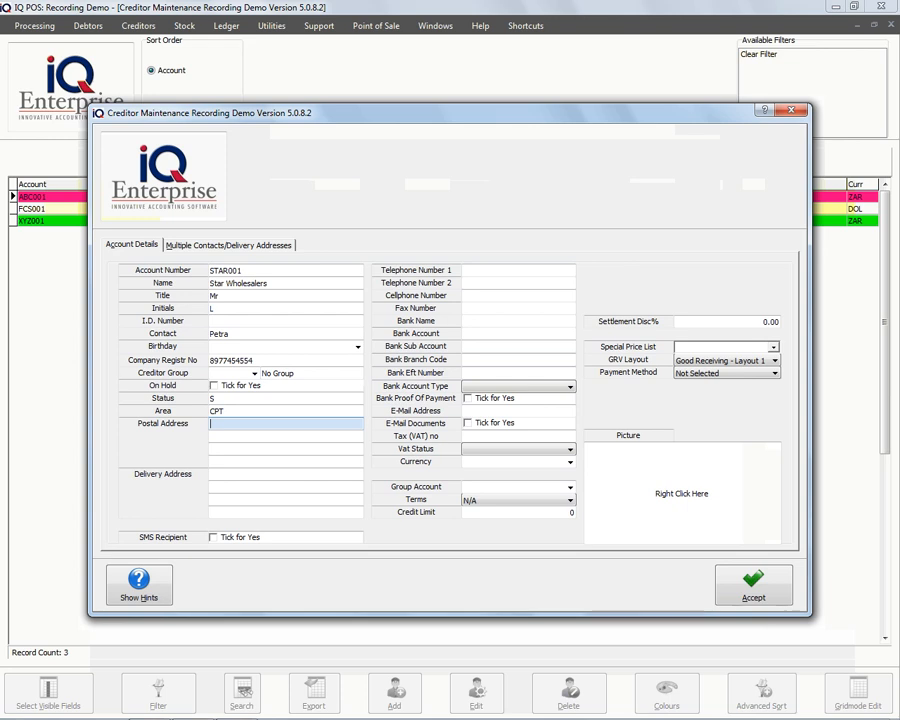
- Tick SMS Recipient and begin typing cellphone number 089 000
left_click(213, 537)
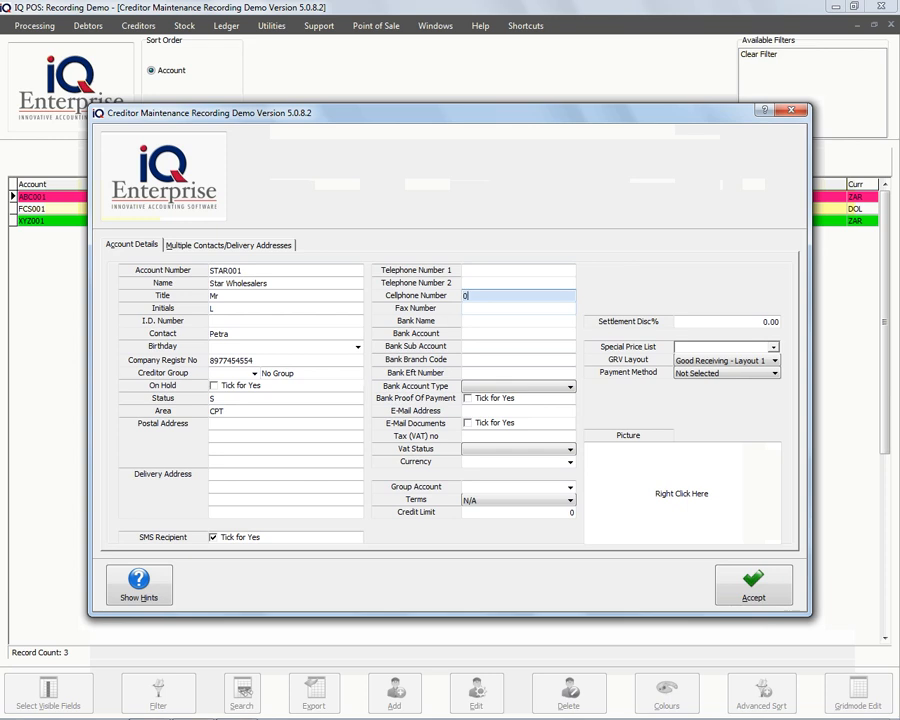
type("89 000 0")
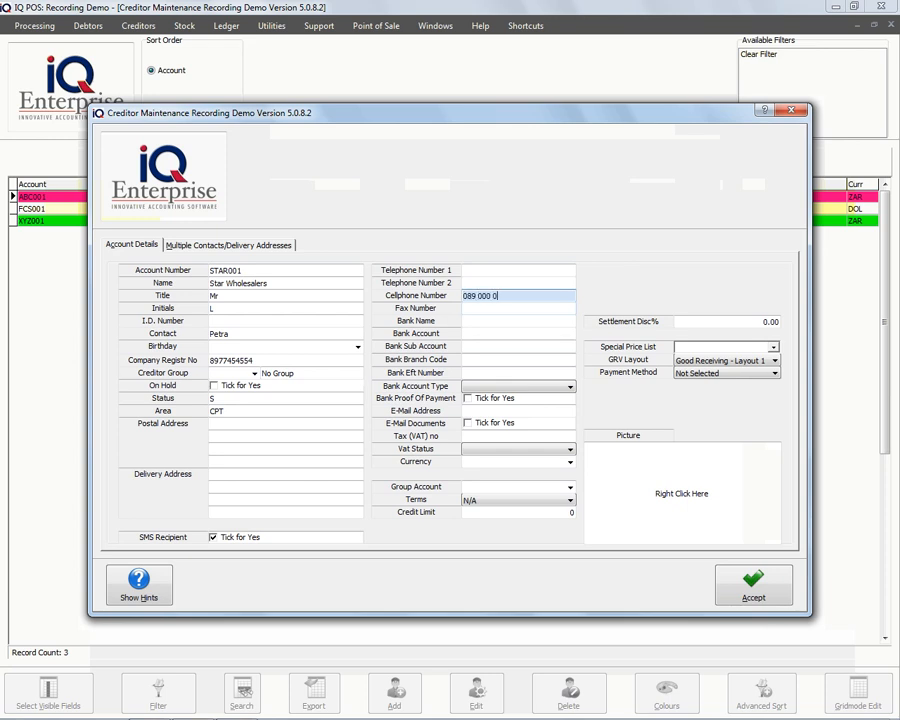